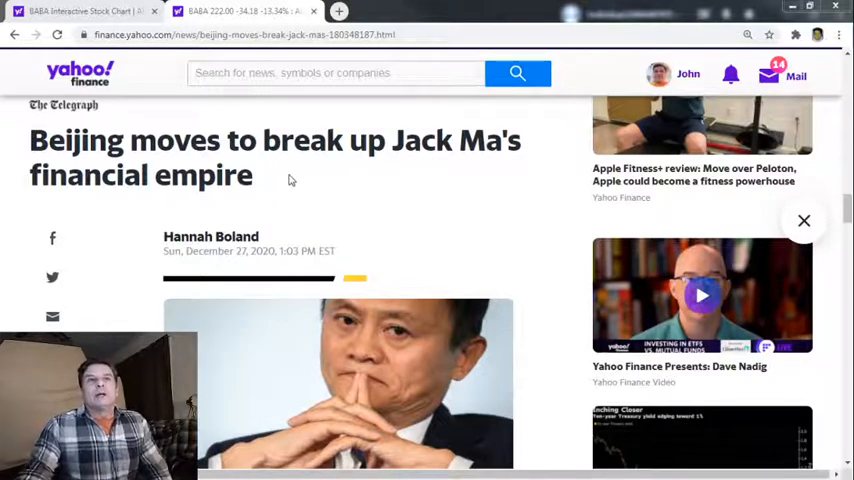
mouse_move(332, 196)
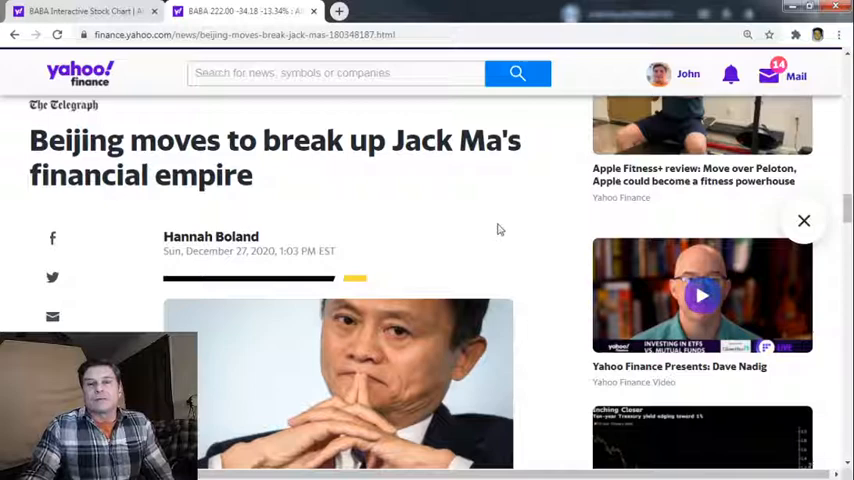
mouse_move(446, 224)
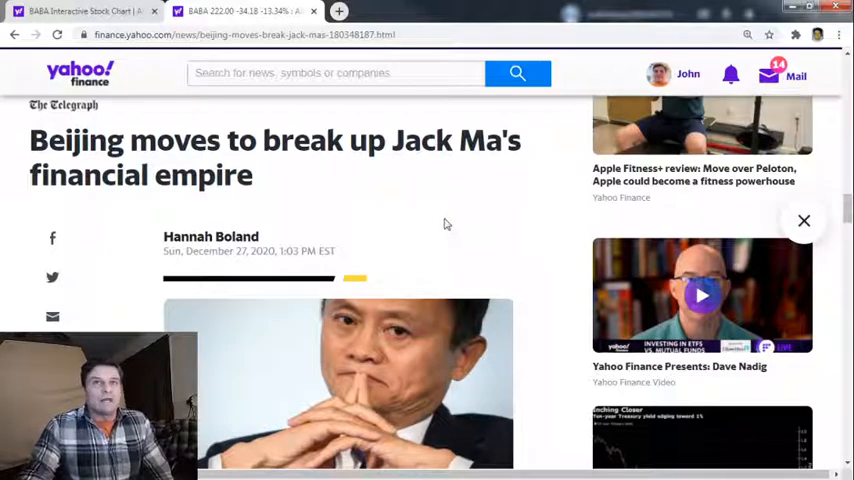
mouse_move(482, 192)
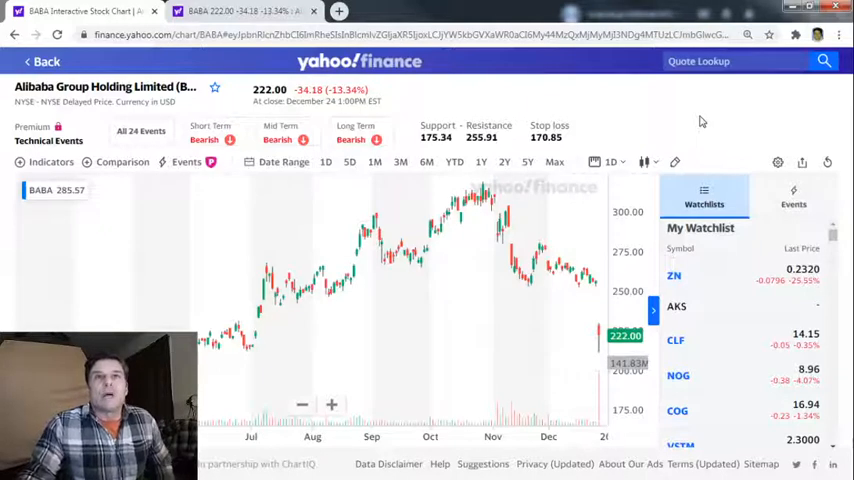
mouse_move(424, 296)
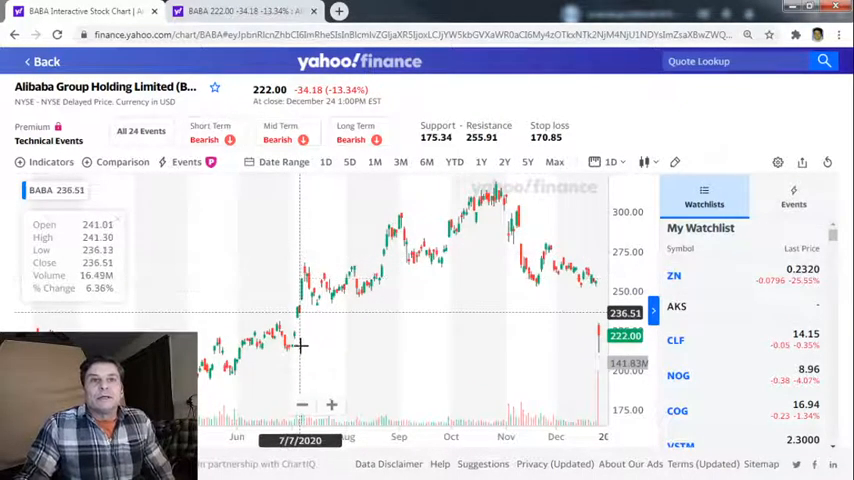
mouse_move(272, 344)
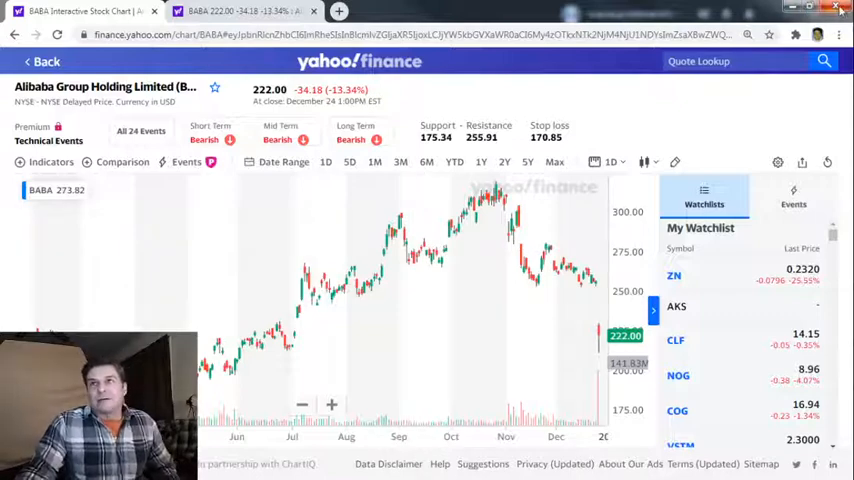
Switch to the BABA interactive chart tab on Yahoo Finance
click(244, 10)
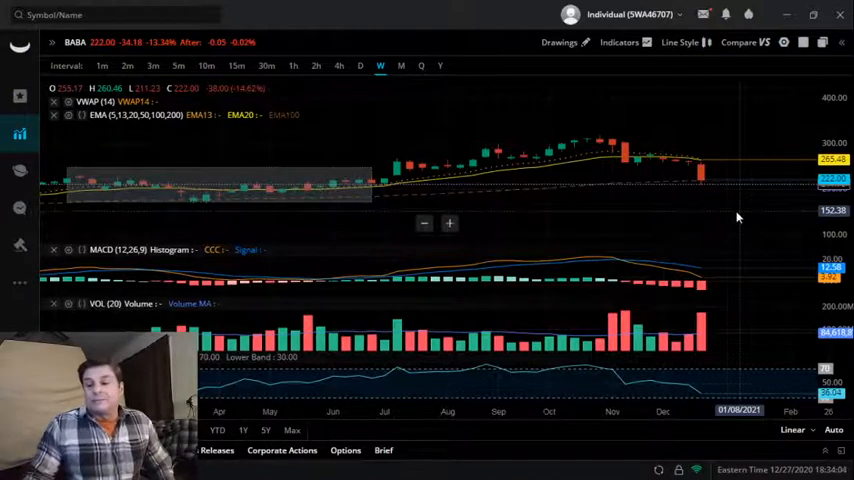
mouse_move(688, 168)
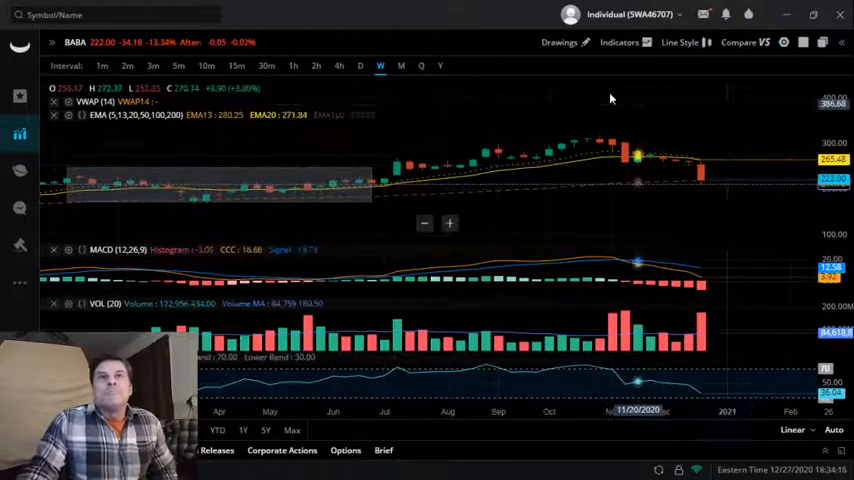
mouse_move(384, 220)
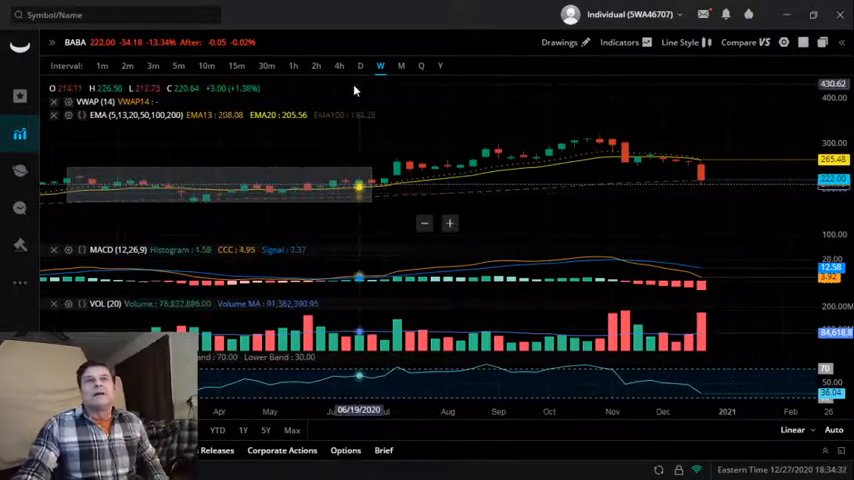
click(360, 64)
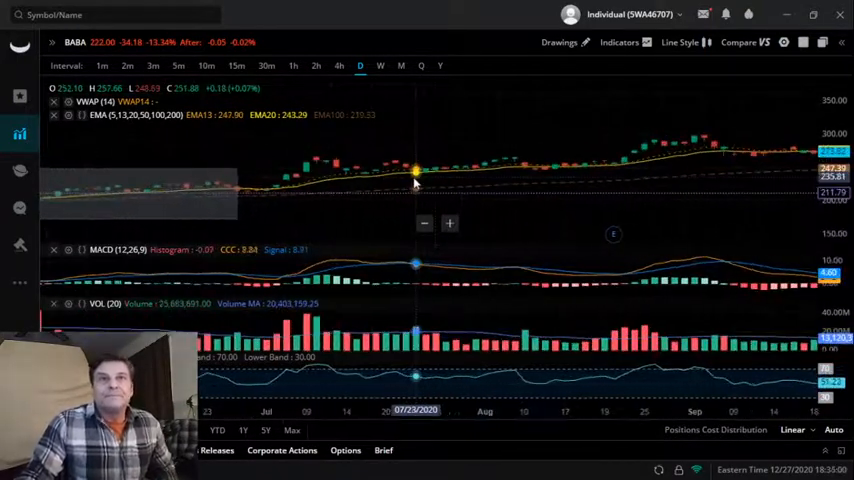
mouse_move(288, 184)
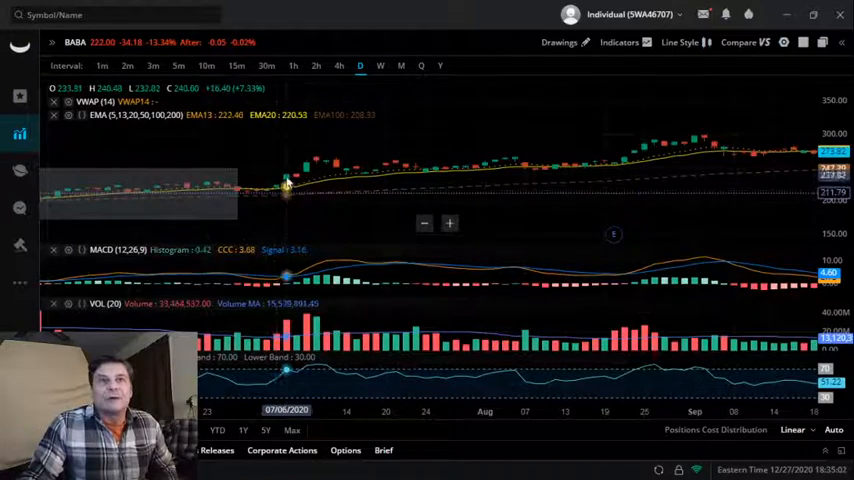
mouse_move(276, 190)
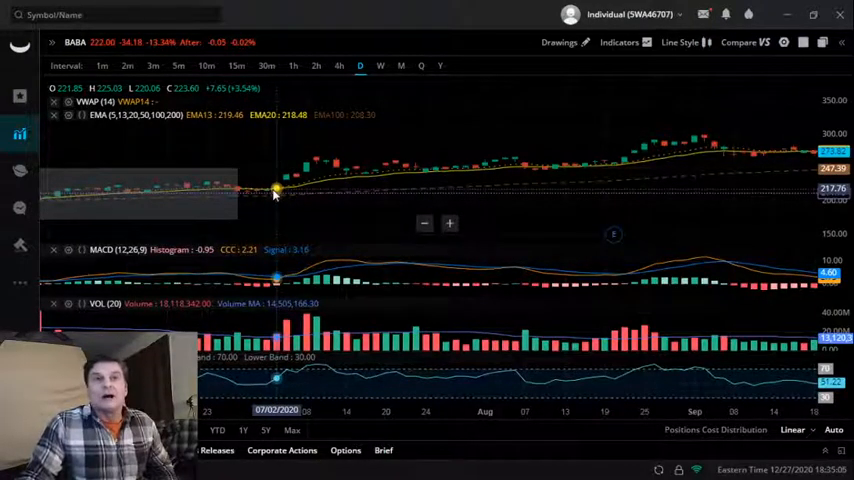
mouse_move(282, 194)
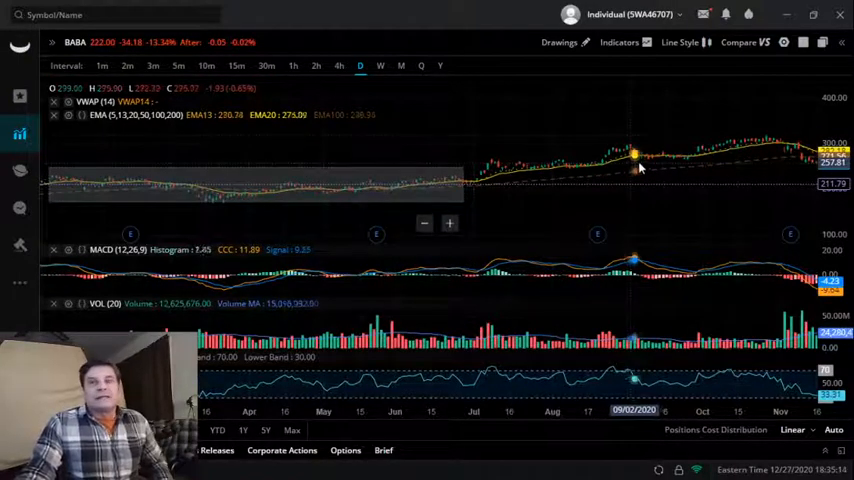
mouse_move(680, 132)
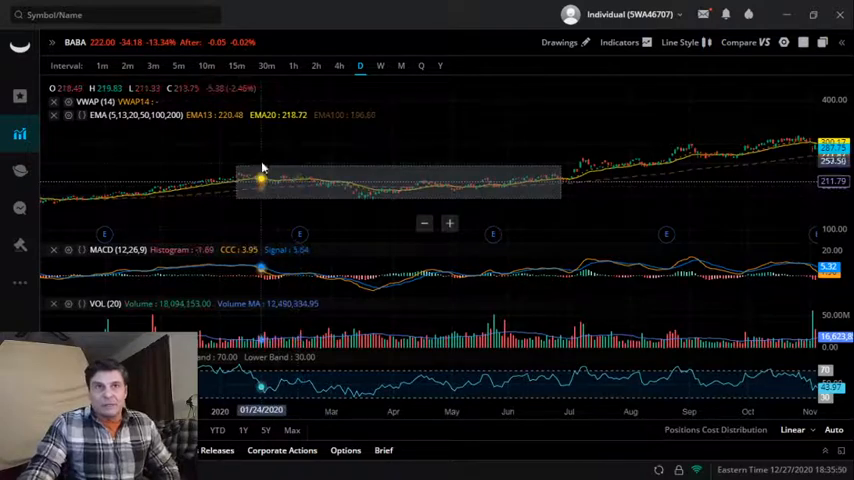
mouse_move(484, 186)
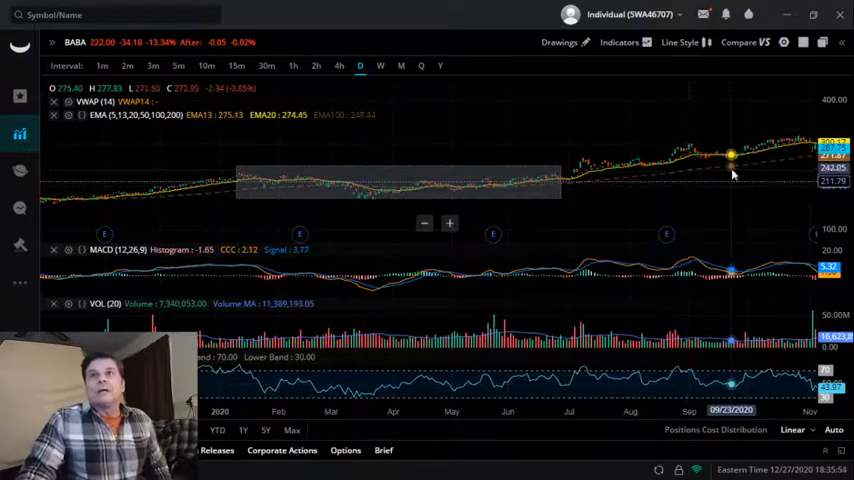
Switch the BABA chart to weekly candles, then back to daily candles
click(380, 66)
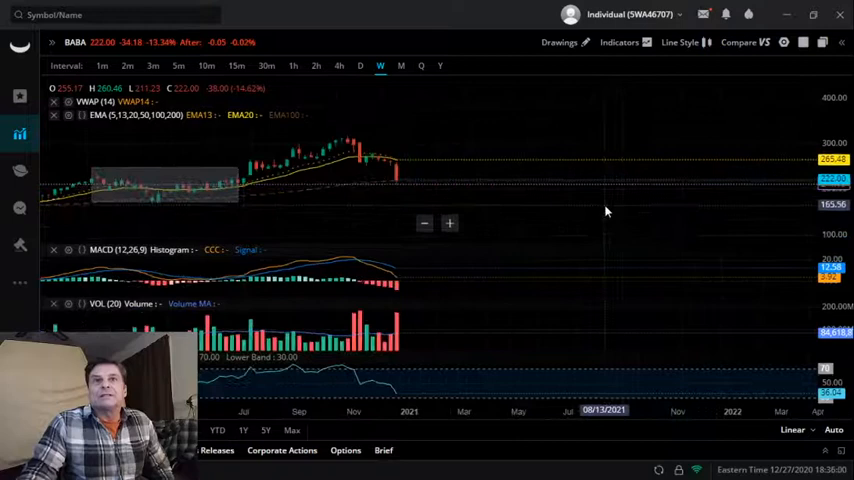
mouse_move(160, 188)
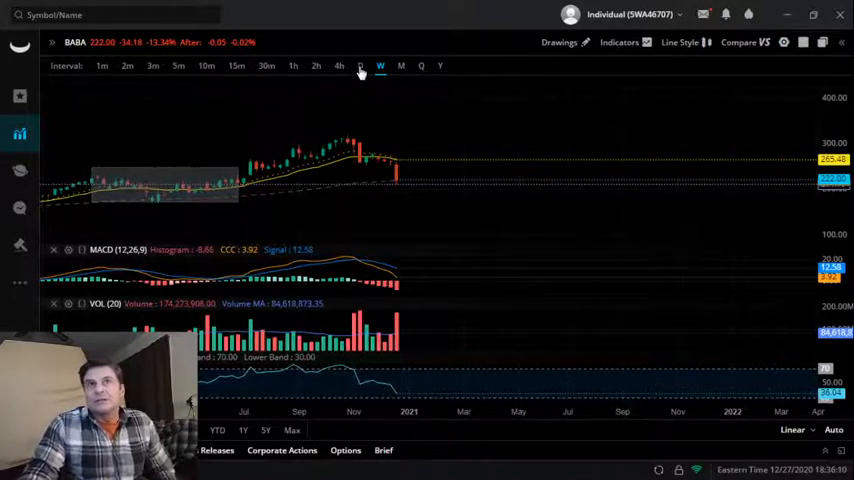
click(360, 66)
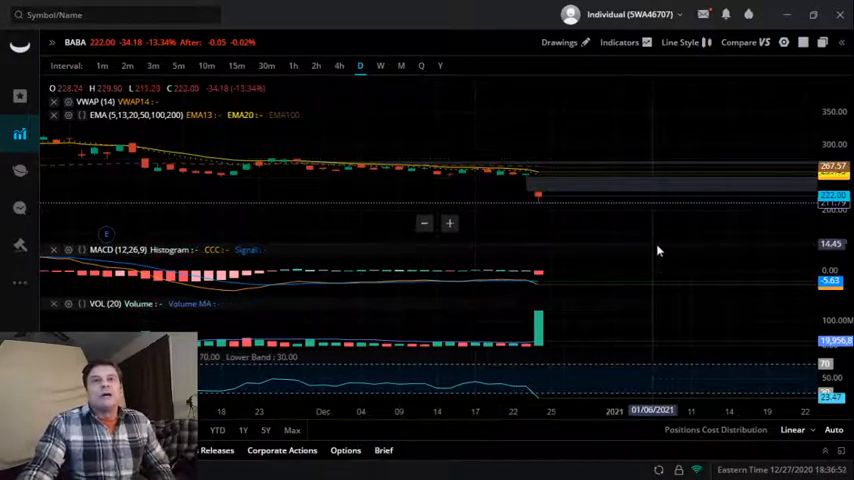
mouse_move(668, 250)
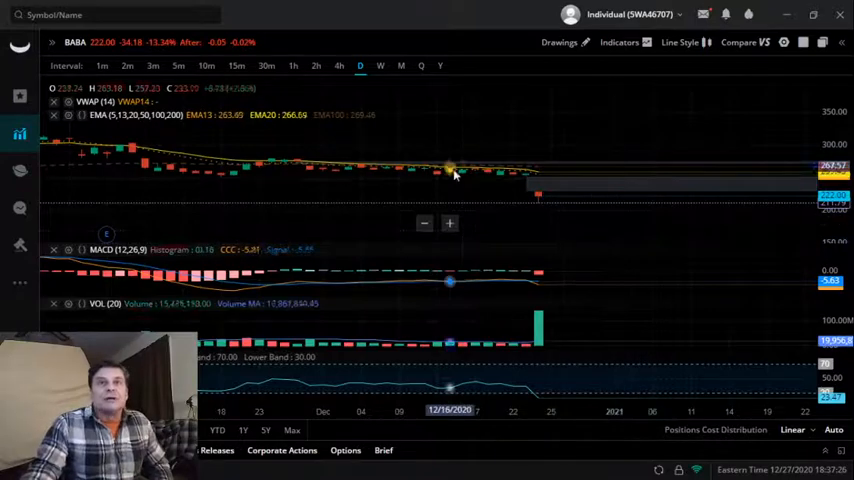
mouse_move(556, 224)
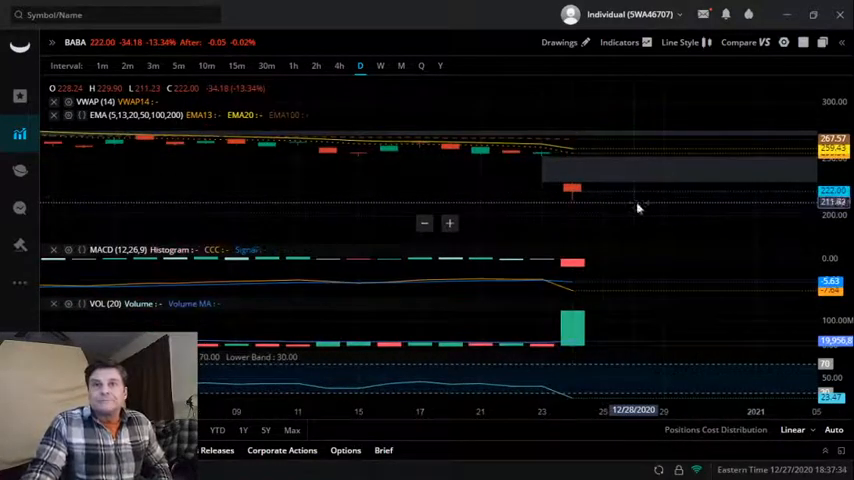
mouse_move(656, 232)
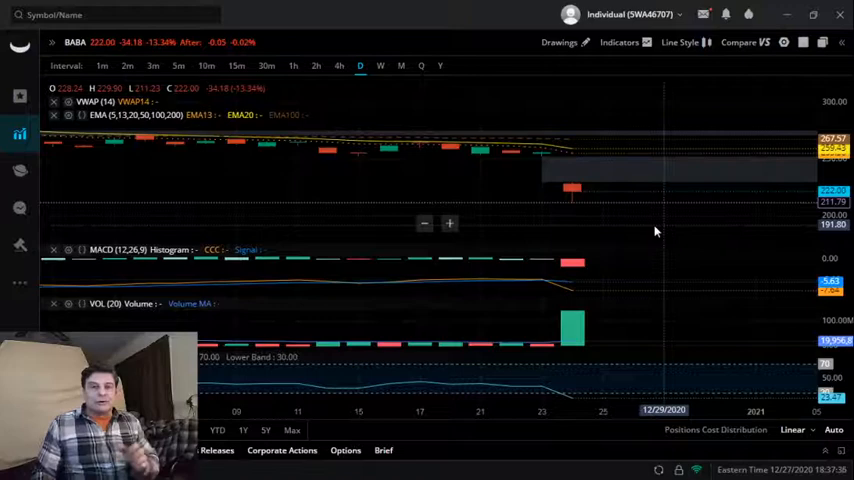
mouse_move(610, 224)
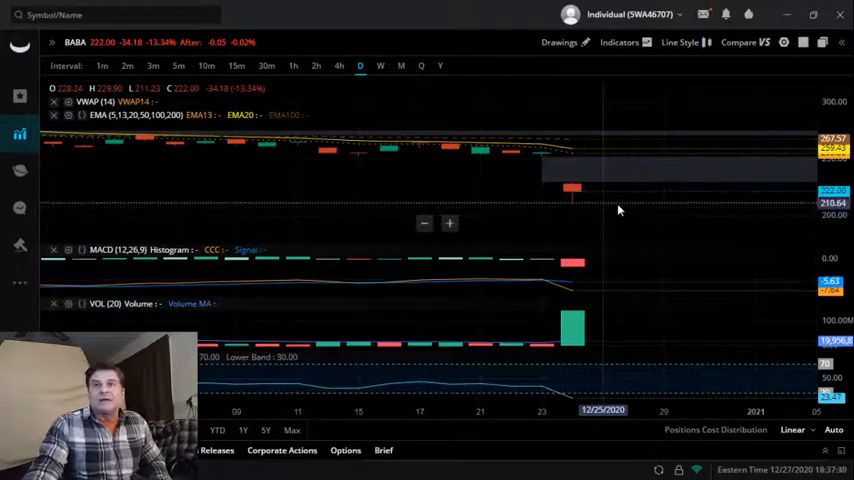
mouse_move(624, 224)
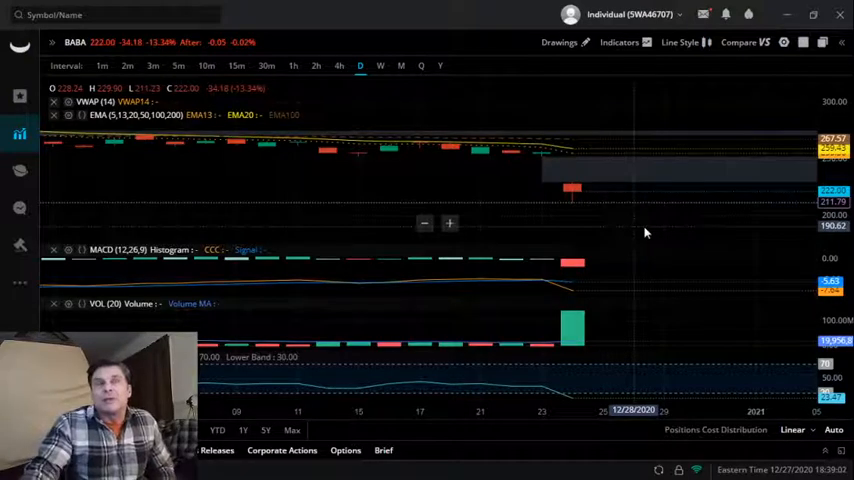
mouse_move(572, 228)
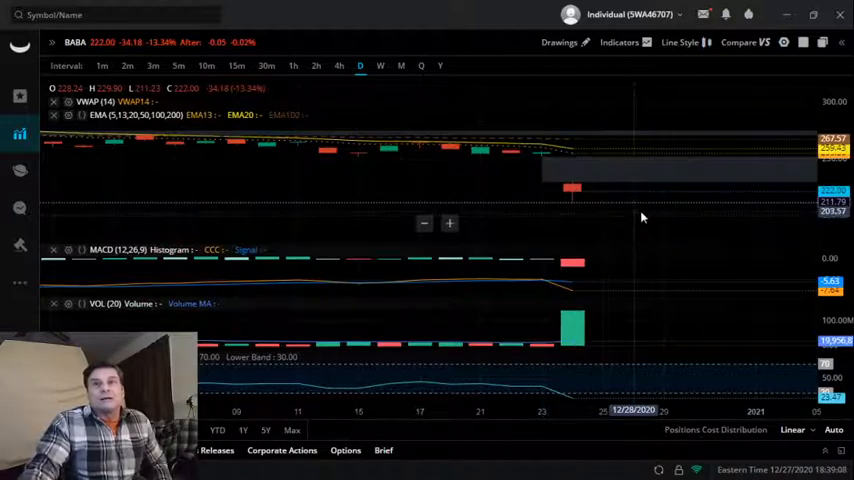
mouse_move(604, 208)
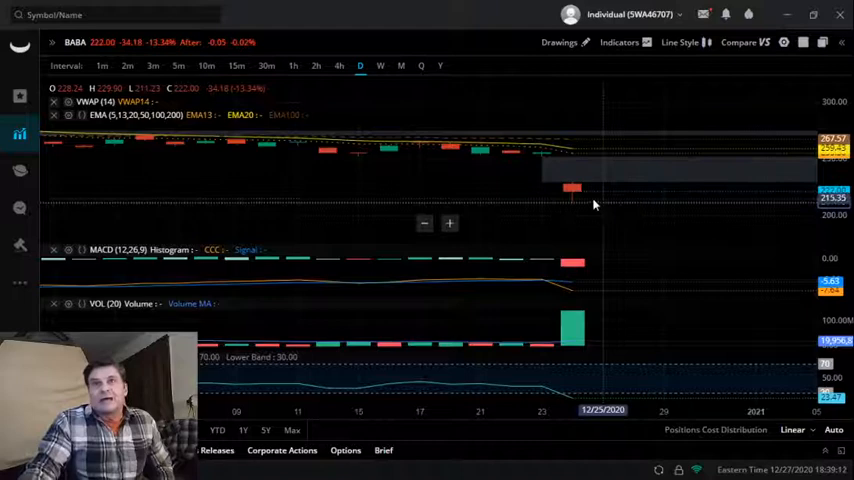
mouse_move(572, 204)
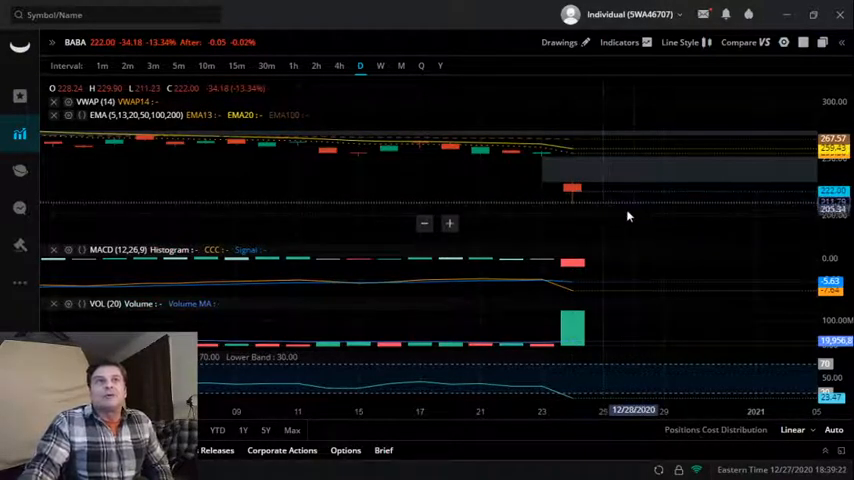
mouse_move(612, 218)
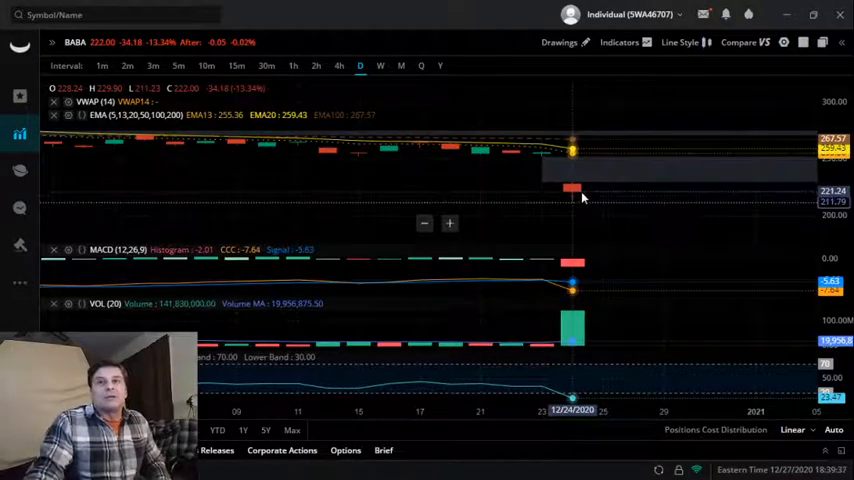
mouse_move(664, 208)
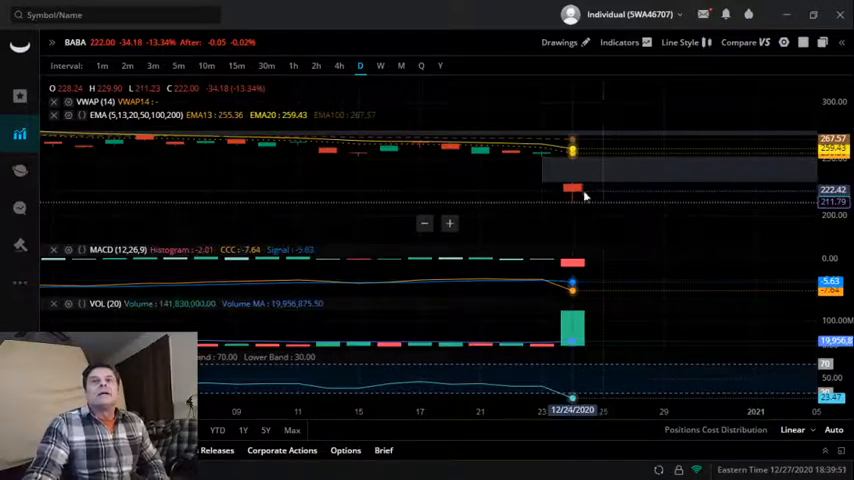
mouse_move(620, 196)
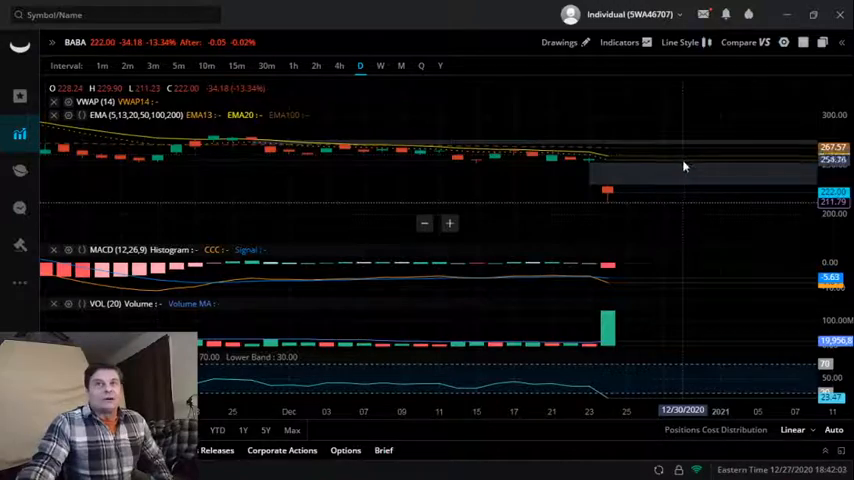
mouse_move(672, 142)
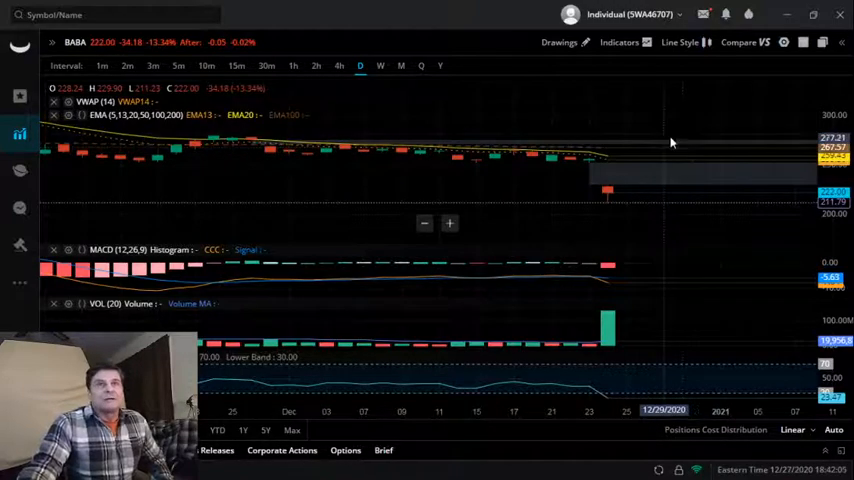